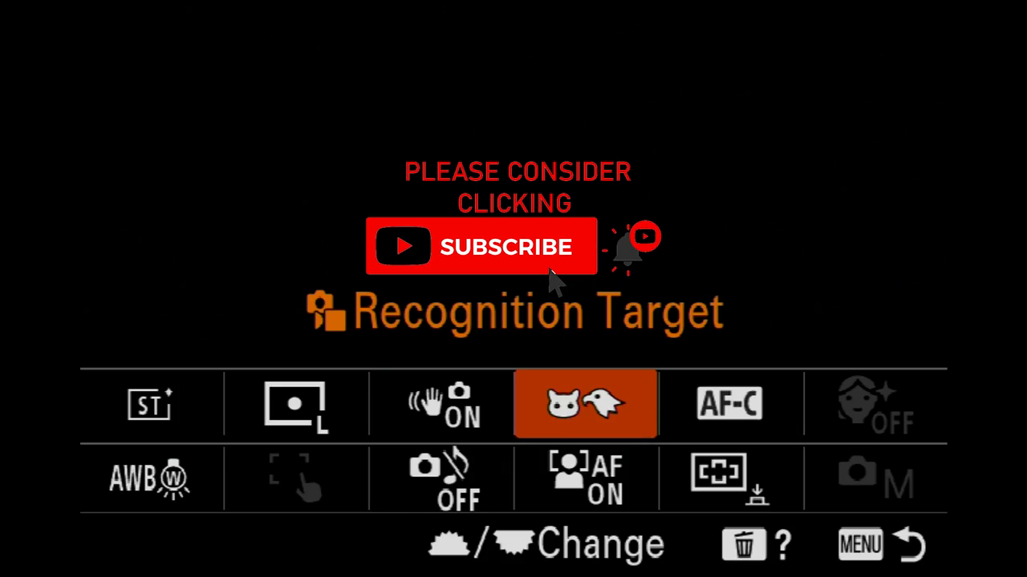
Open the Recognition Target options from the Fn menu, showing Animal/Bird as current
{"action": "left_click", "coordinate": [585, 404]}
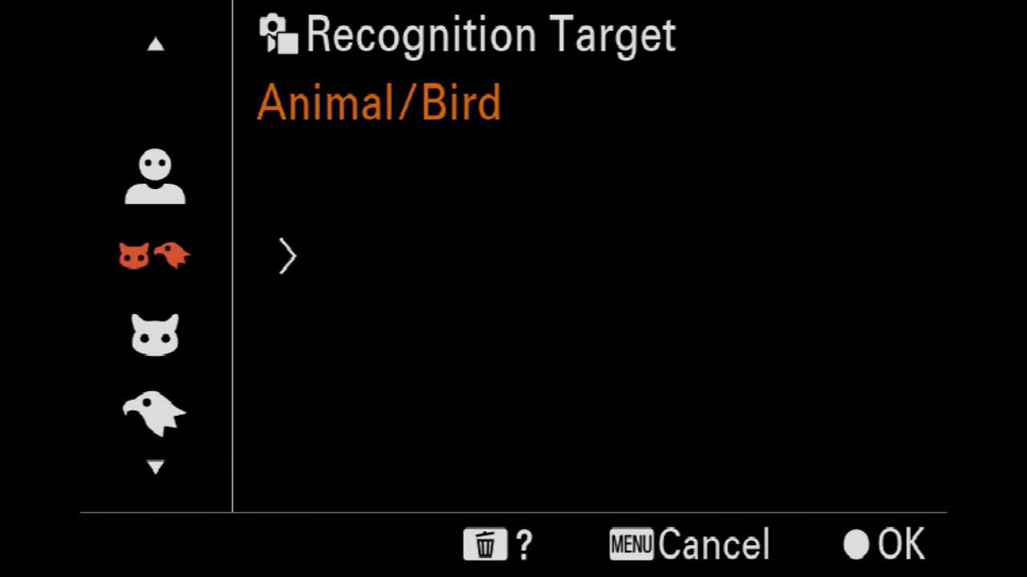
Scroll through Bird, Insect and Airplane to Human and open Human: Detailed Setting
{"action": "scroll", "scroll_direction": "down", "scroll_amount": 3}
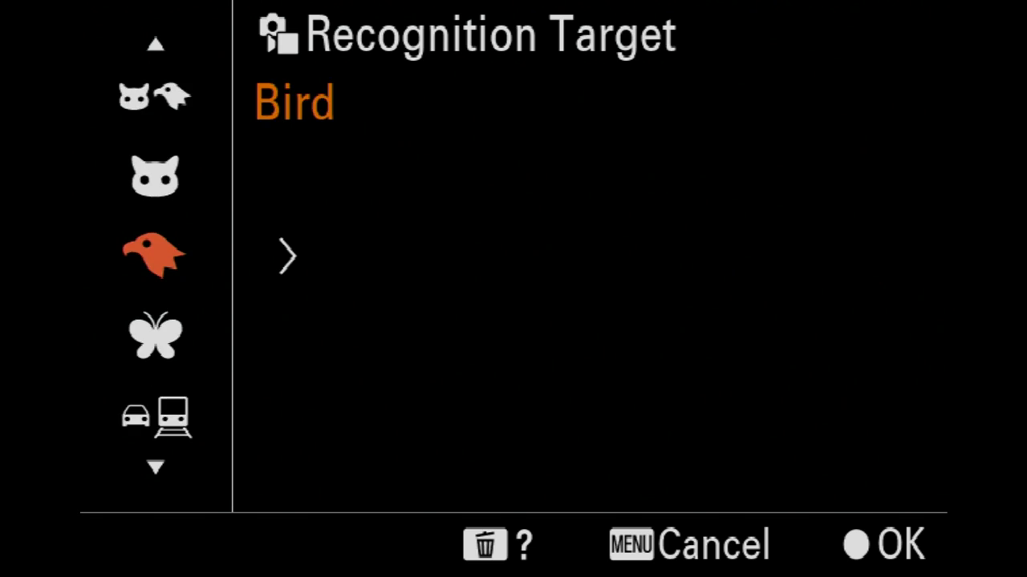
{"action": "scroll", "scroll_direction": "down", "scroll_amount": 3}
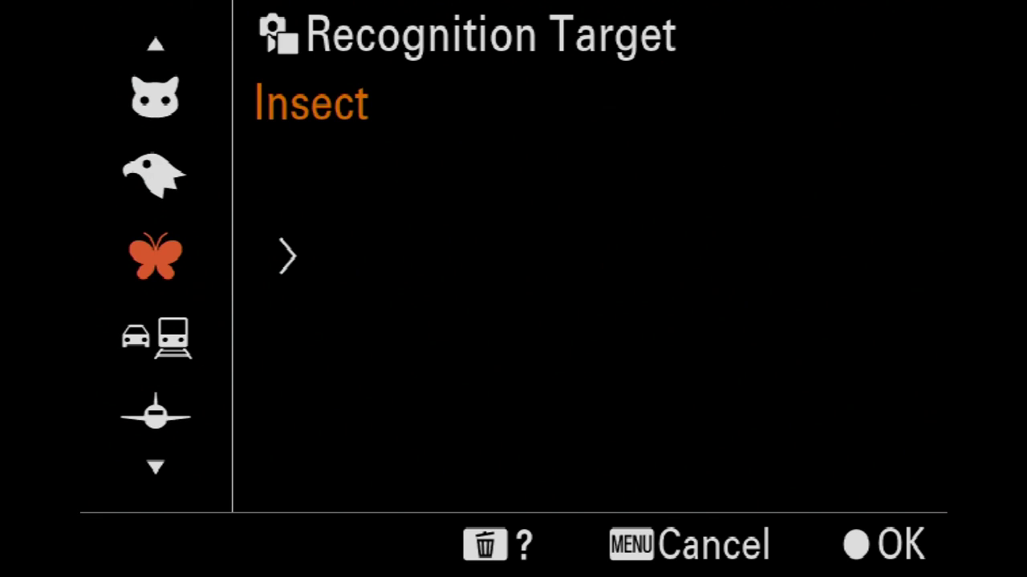
{"action": "scroll", "scroll_direction": "down", "scroll_amount": 3}
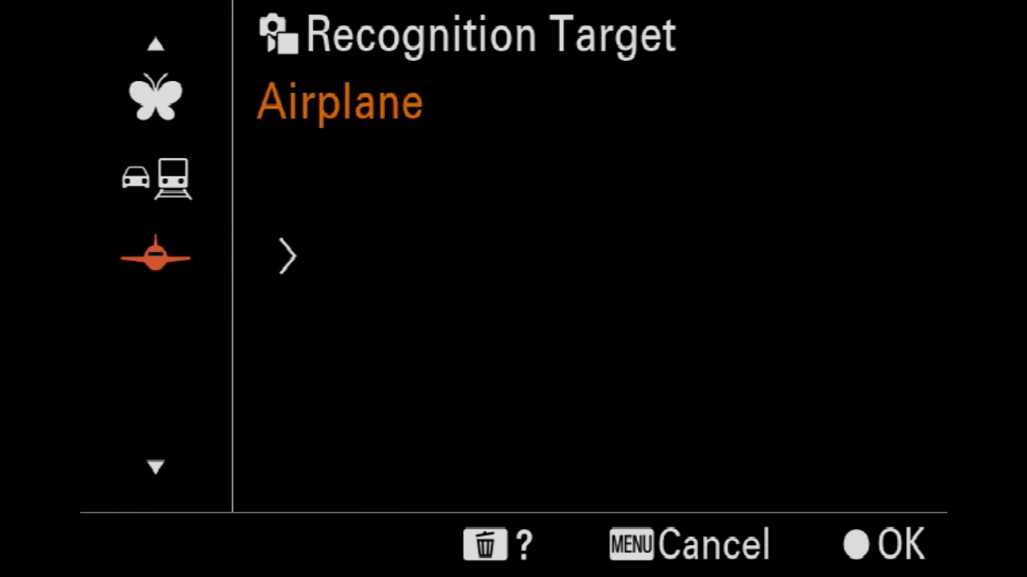
{"action": "scroll", "scroll_direction": "down", "scroll_amount": 3}
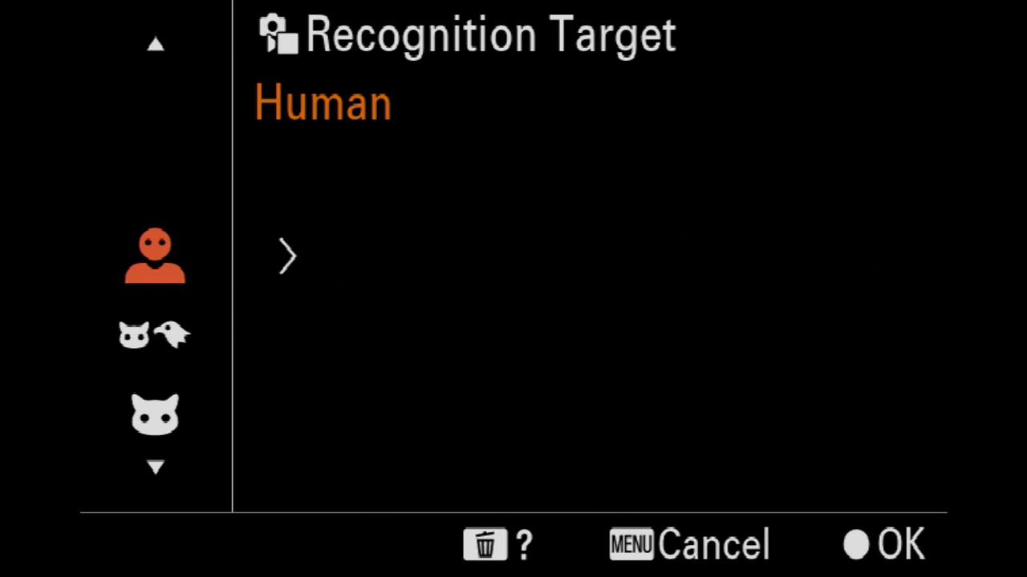
{"action": "left_click", "coordinate": [287, 256]}
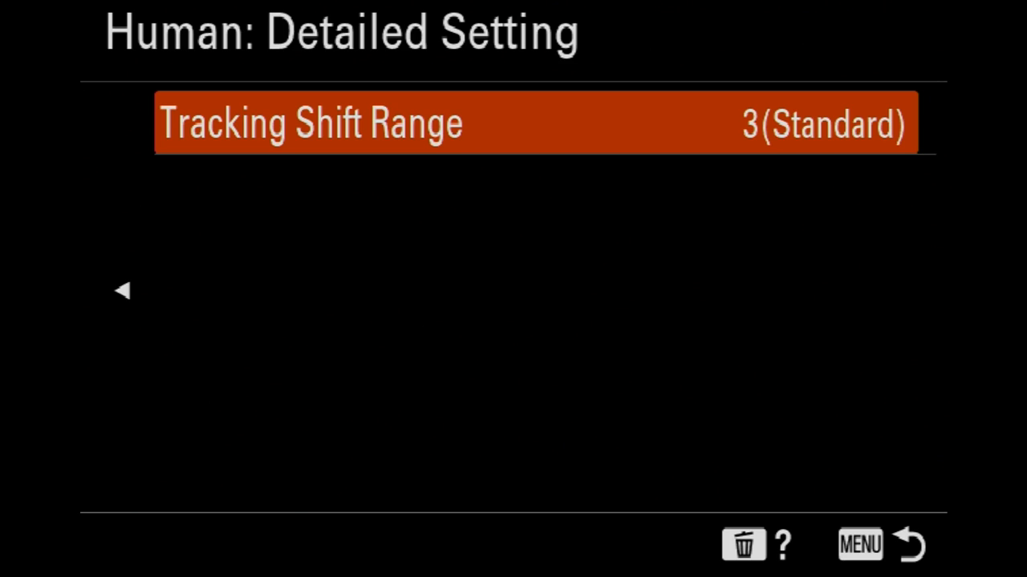
Keep Human Tracking Shift Range at 3 (Standard) and return to Animal/Bird settings
{"action": "left_click", "coordinate": [536, 123]}
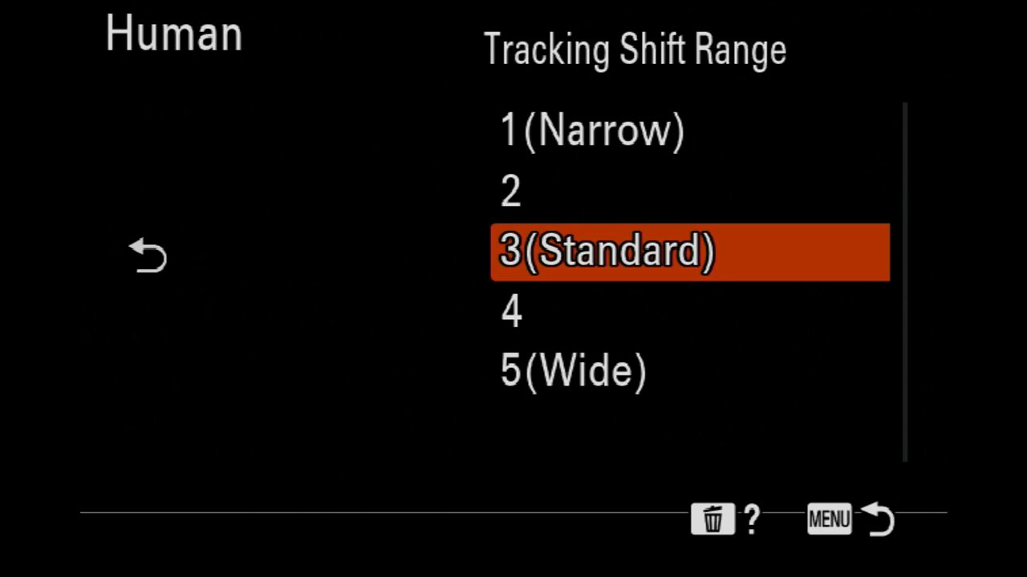
{"action": "left_click", "coordinate": [611, 251]}
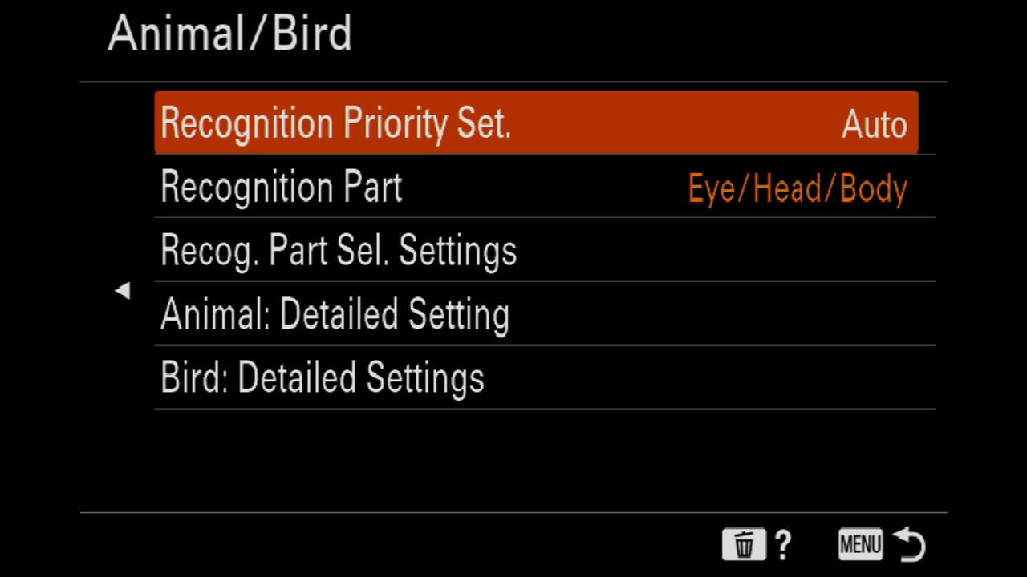
{"action": "left_click", "coordinate": [335, 122]}
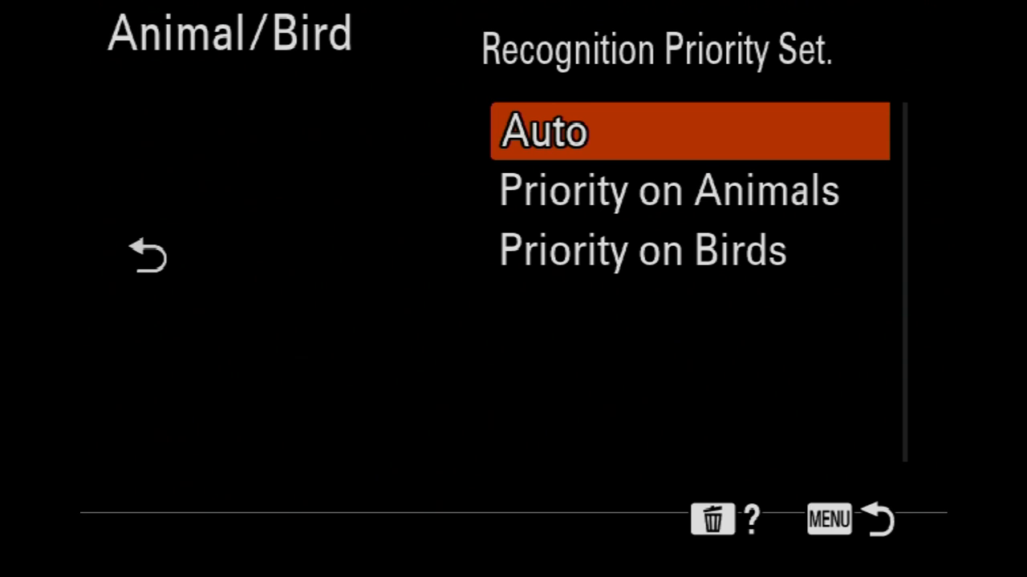
{"action": "left_click", "coordinate": [543, 131]}
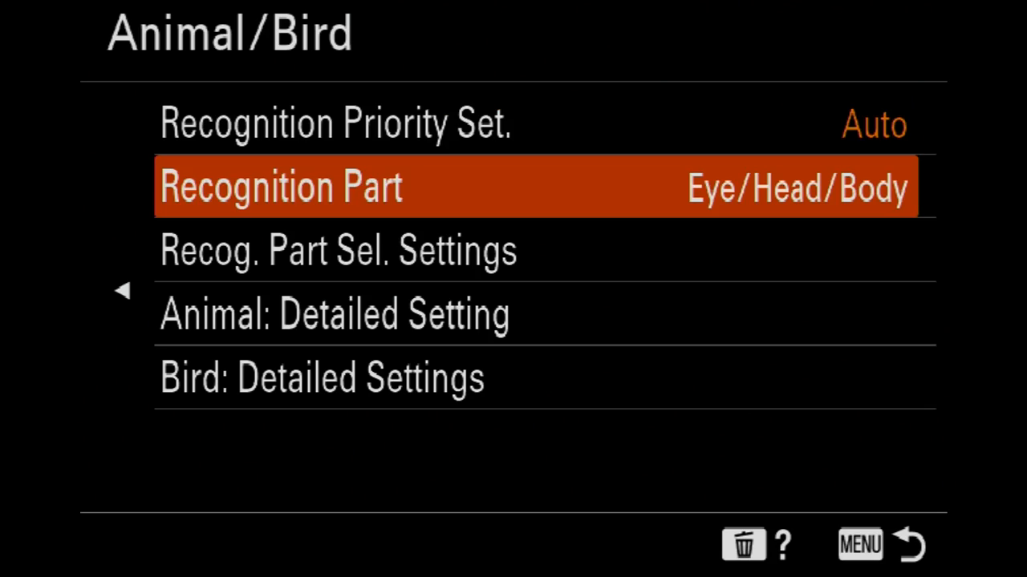
{"action": "left_click", "coordinate": [281, 186]}
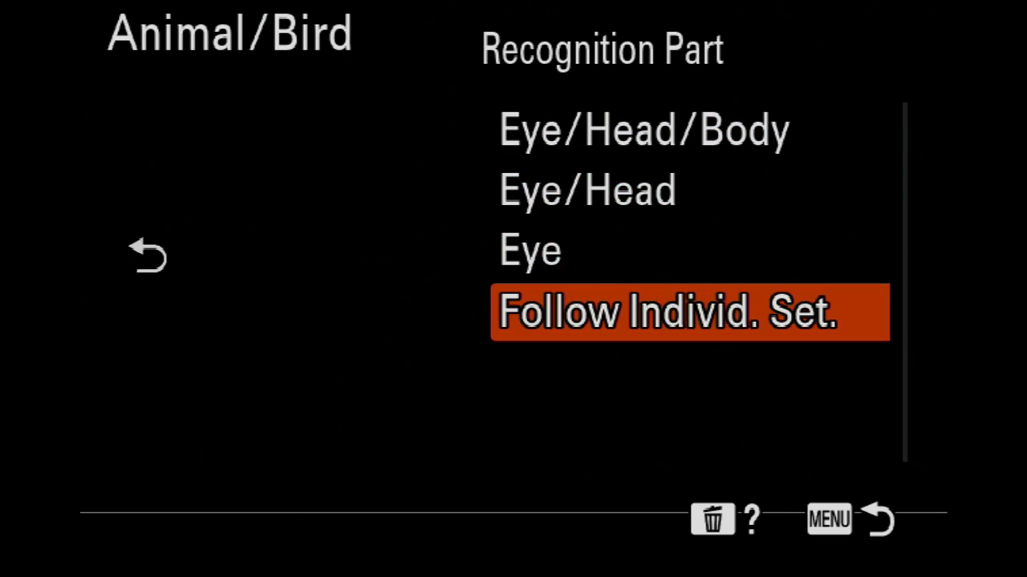
{"action": "left_click", "coordinate": [148, 255]}
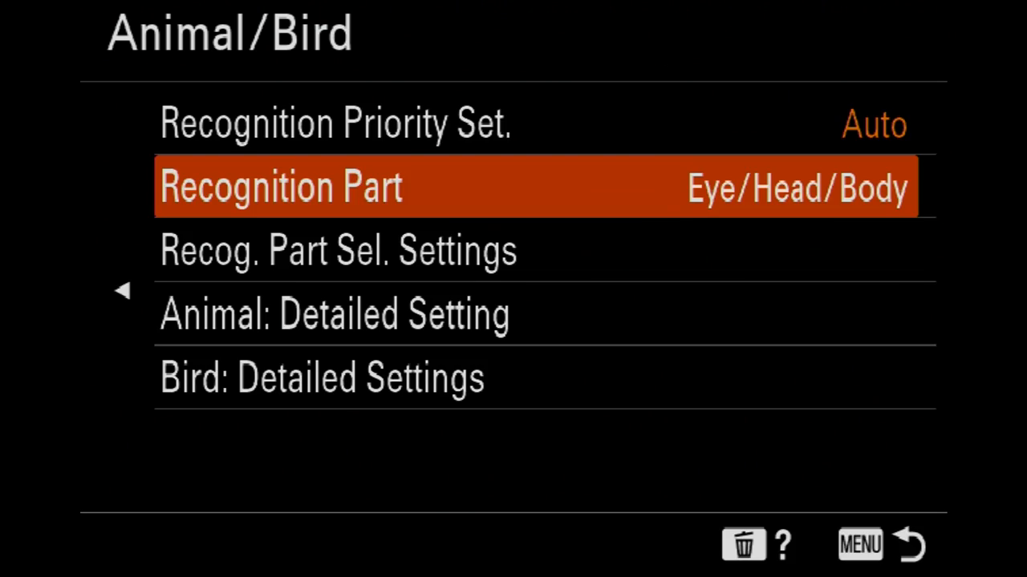
{"action": "left_click", "coordinate": [338, 250]}
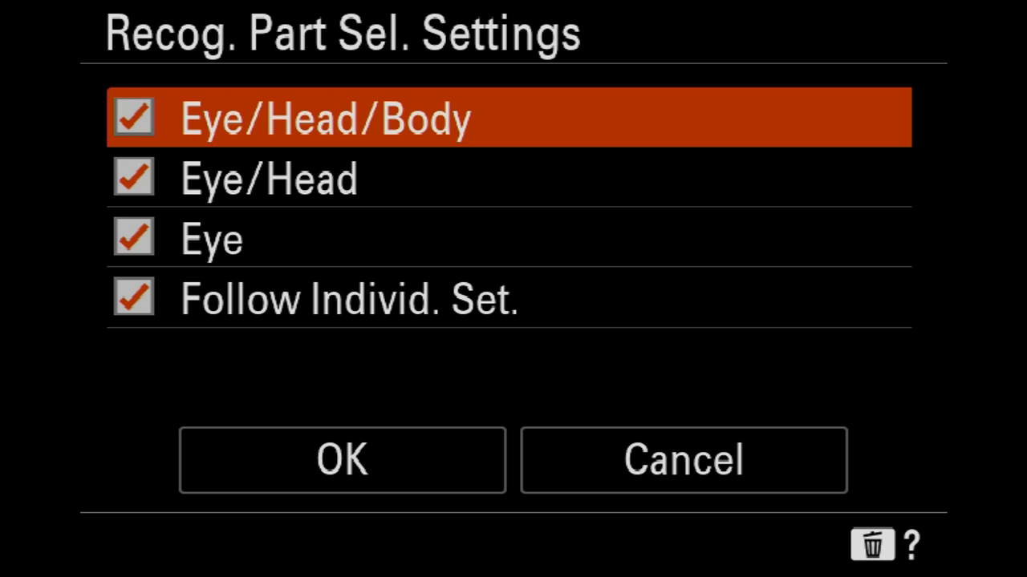
{"action": "left_click", "coordinate": [683, 460]}
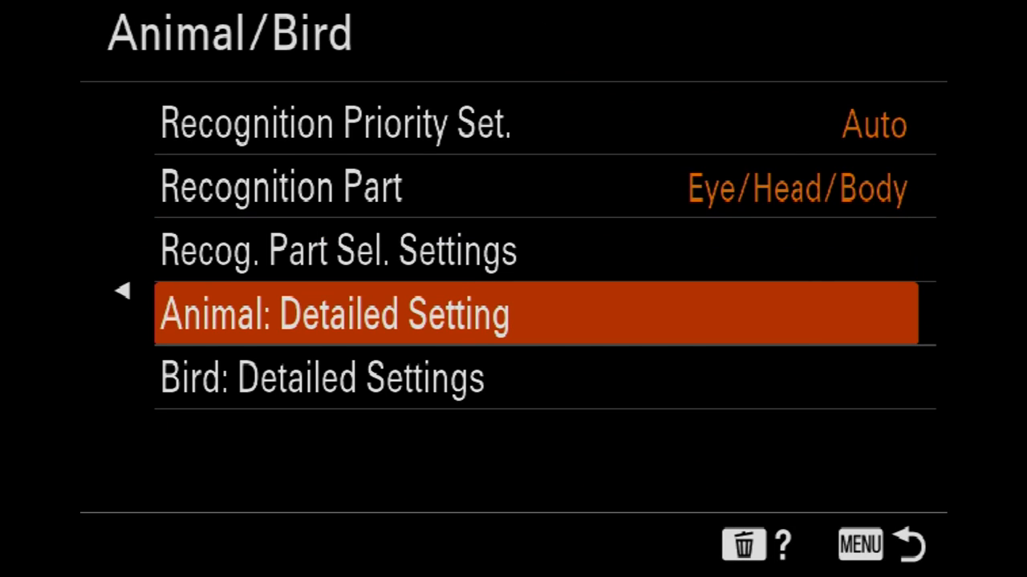
{"action": "left_click", "coordinate": [333, 312]}
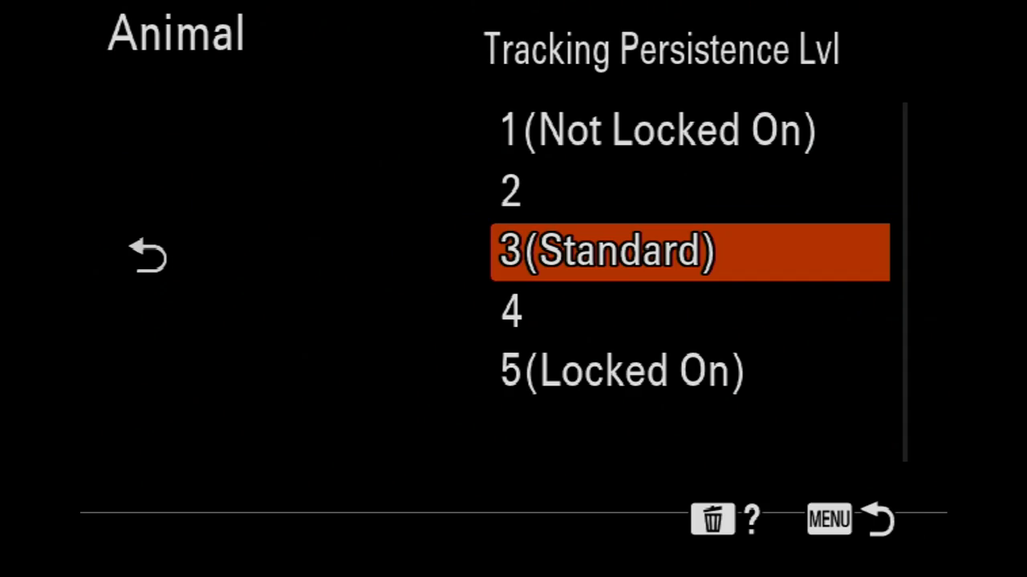
{"action": "key", "text": "Down"}
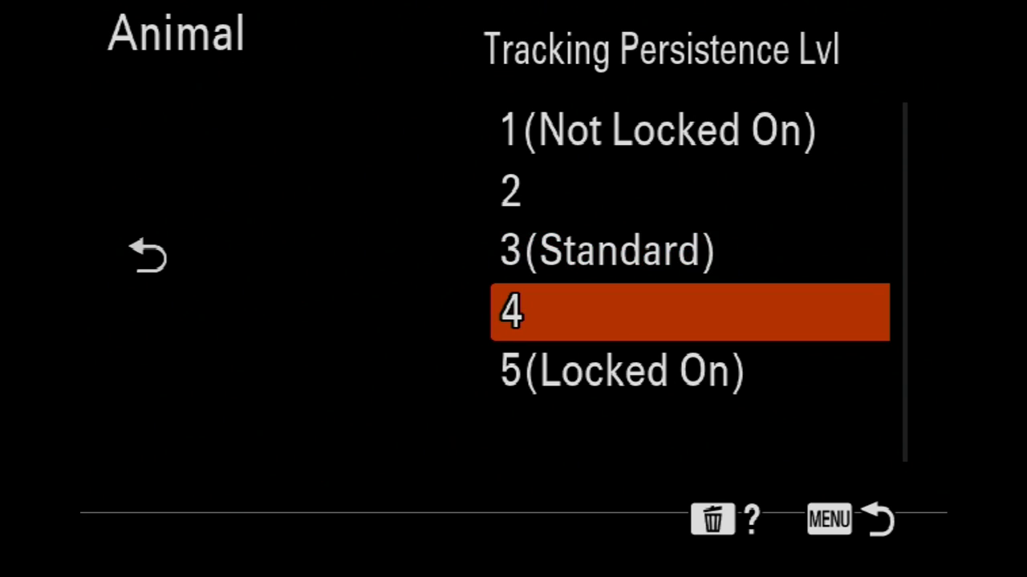
{"action": "key", "text": "Down"}
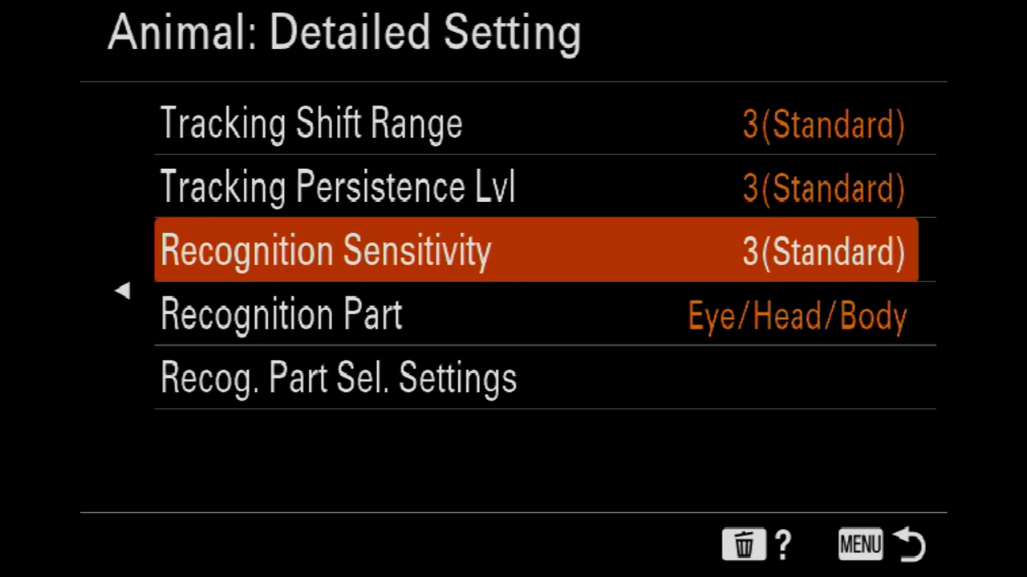
{"action": "left_click", "coordinate": [325, 251]}
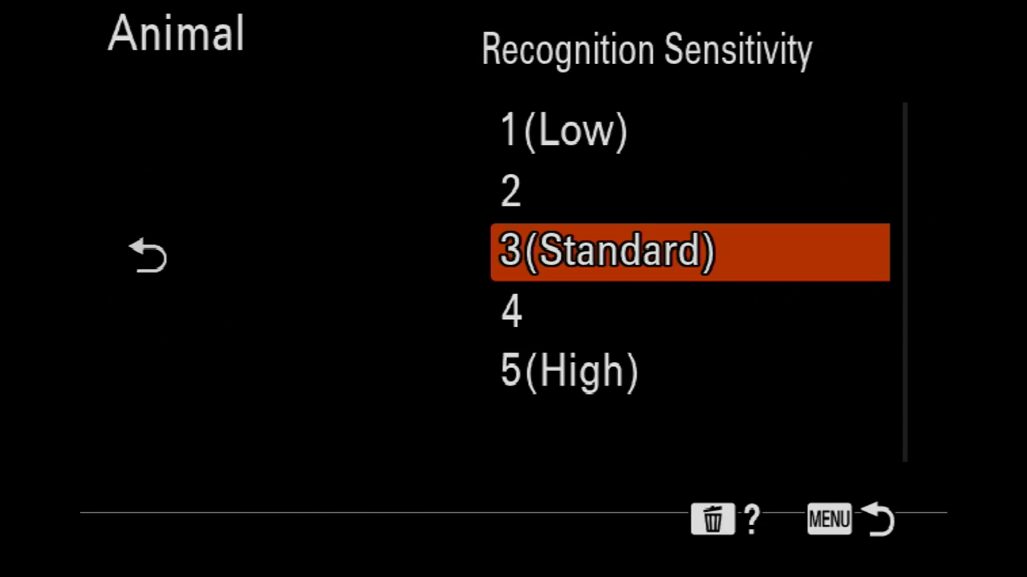
{"action": "left_click", "coordinate": [149, 255]}
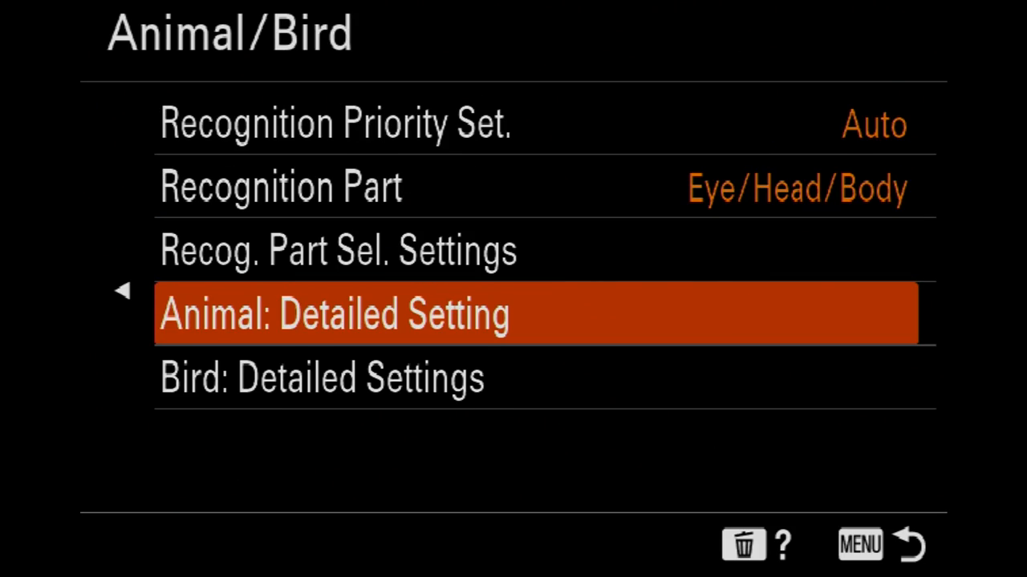
Return to the Recognition Target list and step from Animal past Bird toward Car/Train
{"action": "left_click", "coordinate": [333, 313]}
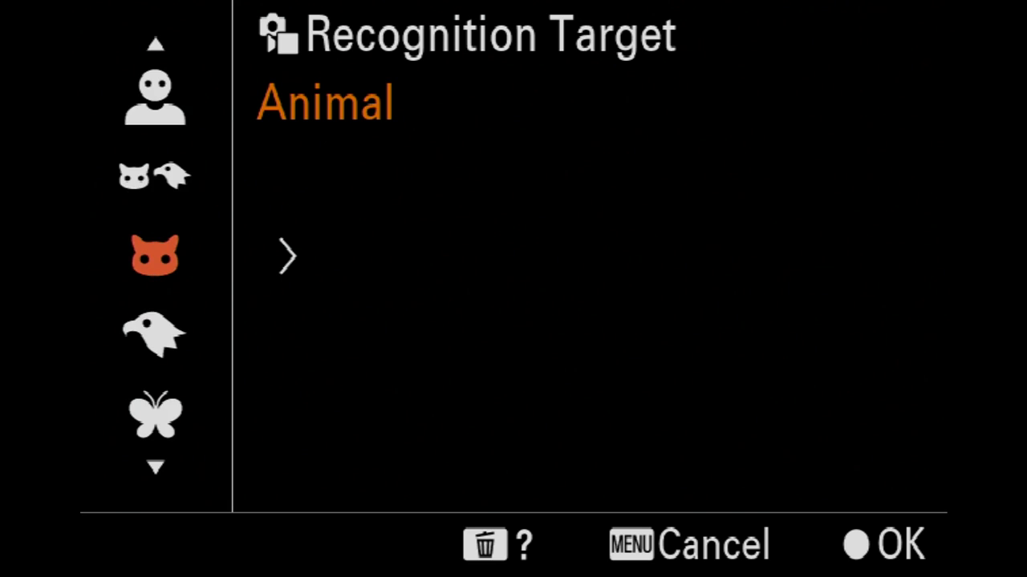
{"action": "left_click", "coordinate": [287, 256]}
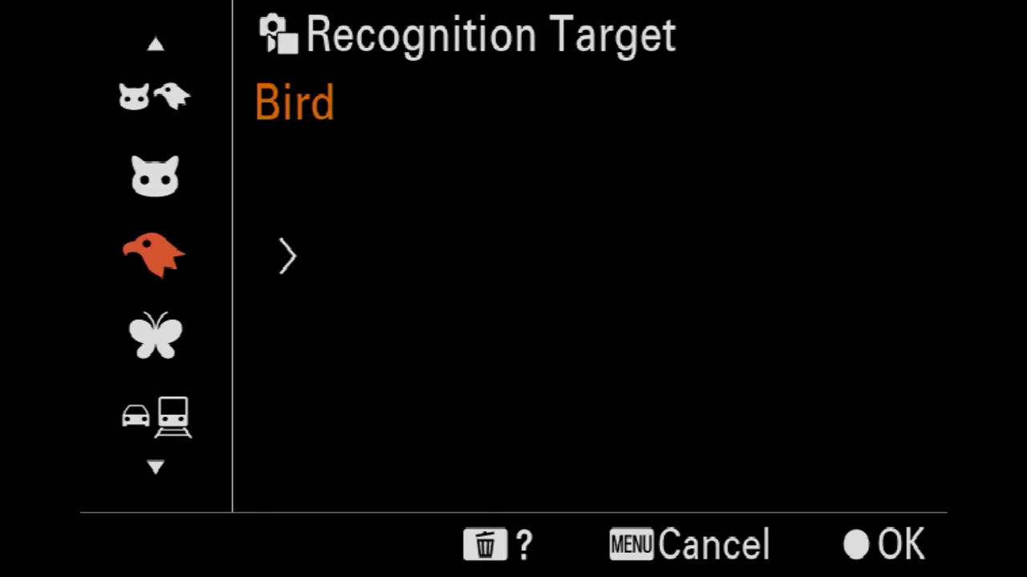
{"action": "left_click", "coordinate": [286, 257]}
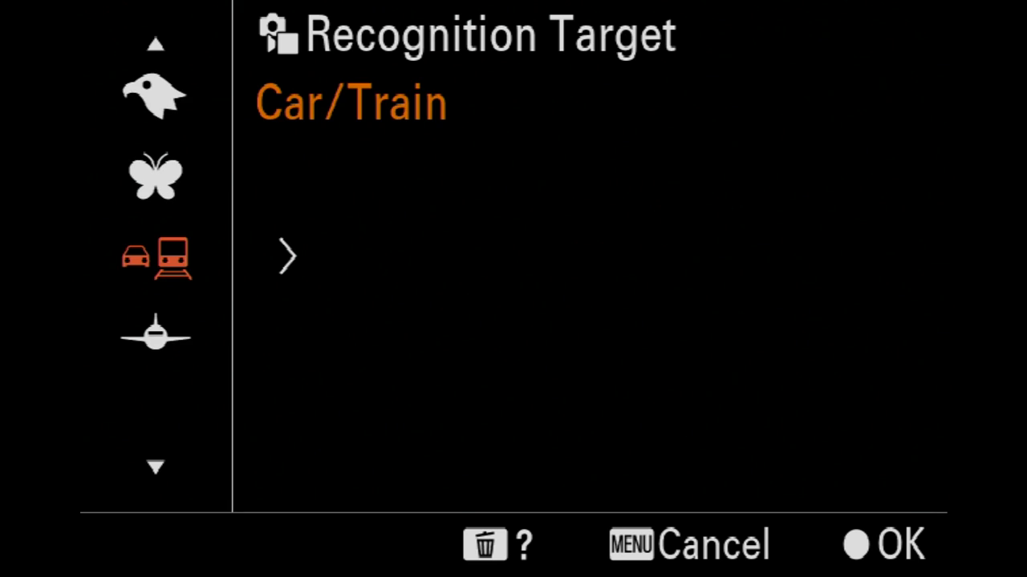
{"action": "left_click", "coordinate": [286, 257]}
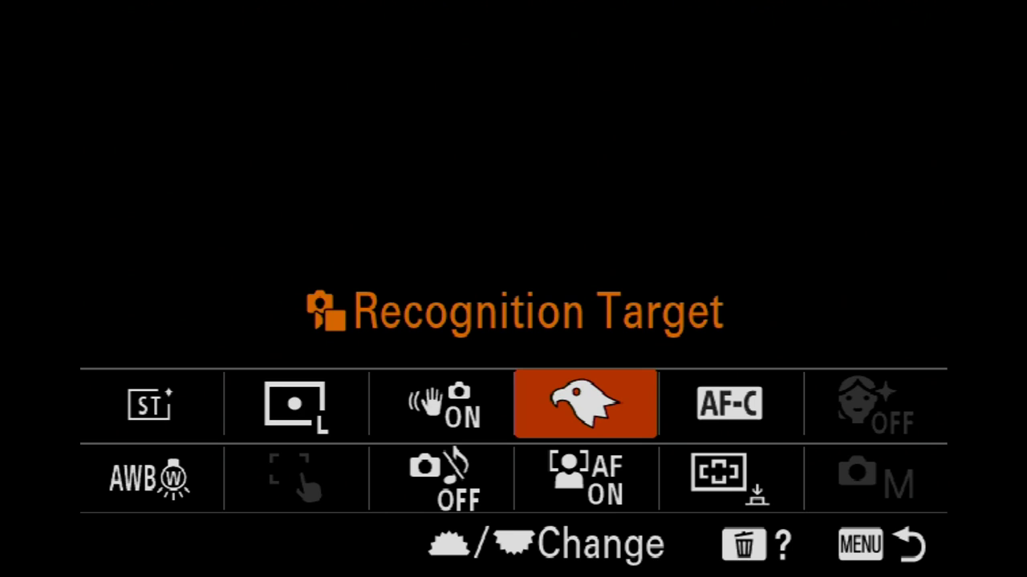
Reopen the Recognition Target choices with Bird as the current target
{"action": "left_click", "coordinate": [585, 404]}
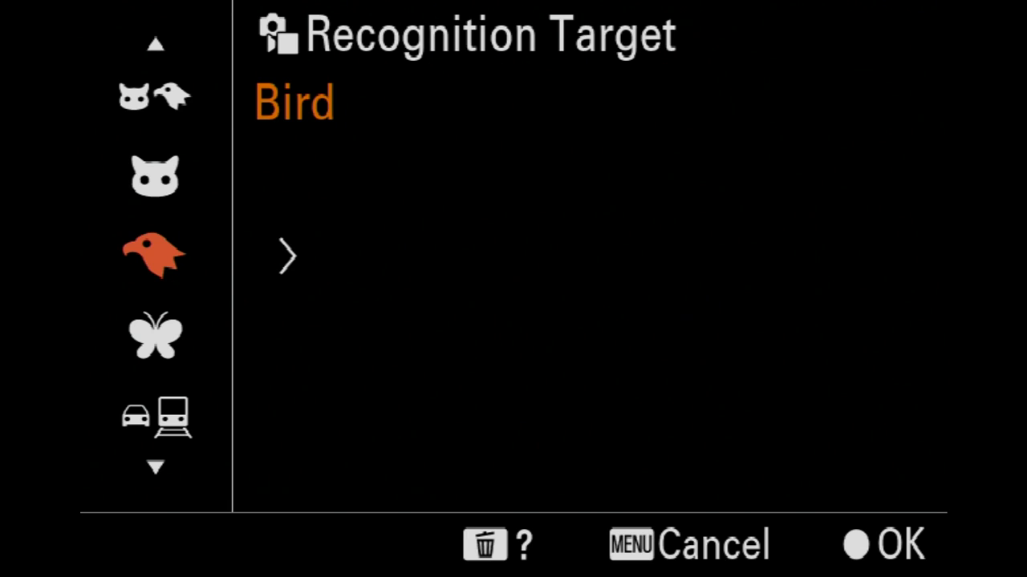